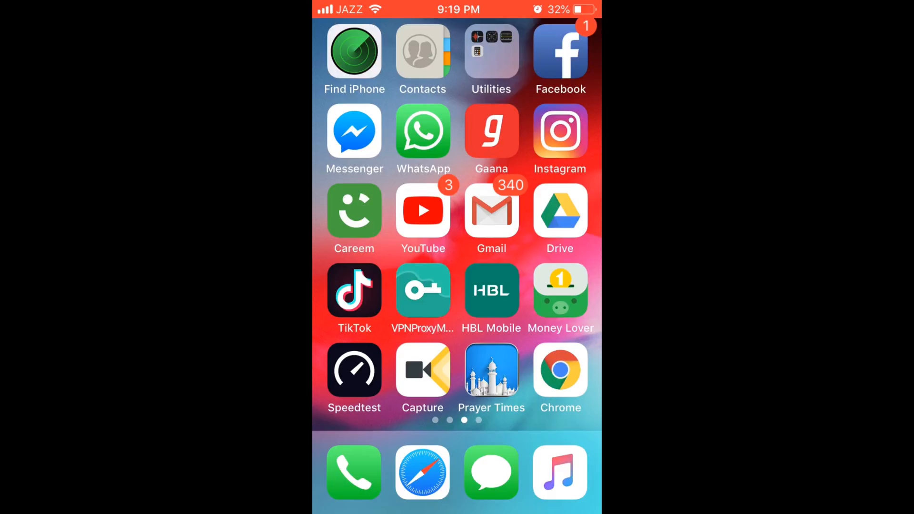
Step: Swipe left to the fourth home screen page showing CricinGif, WPS Office, DecorMatters and Tinder
scroll(left, 3)
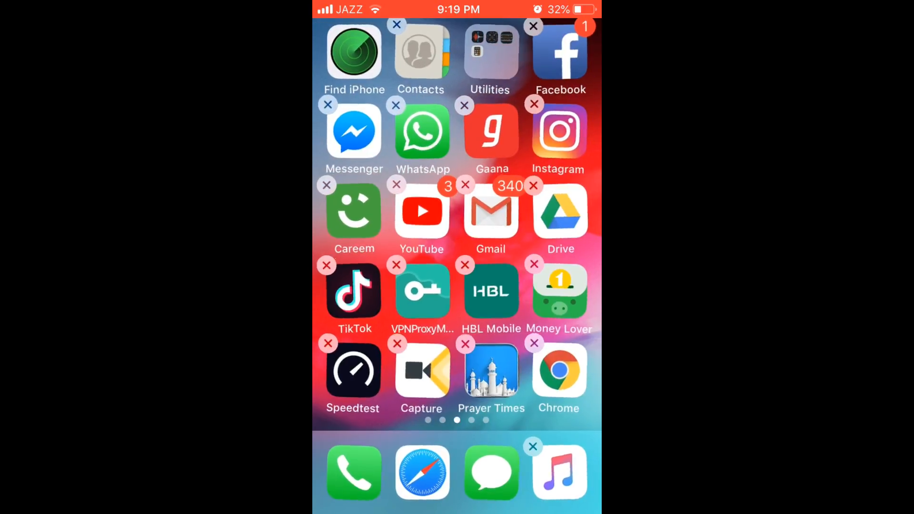
scroll(left, 3)
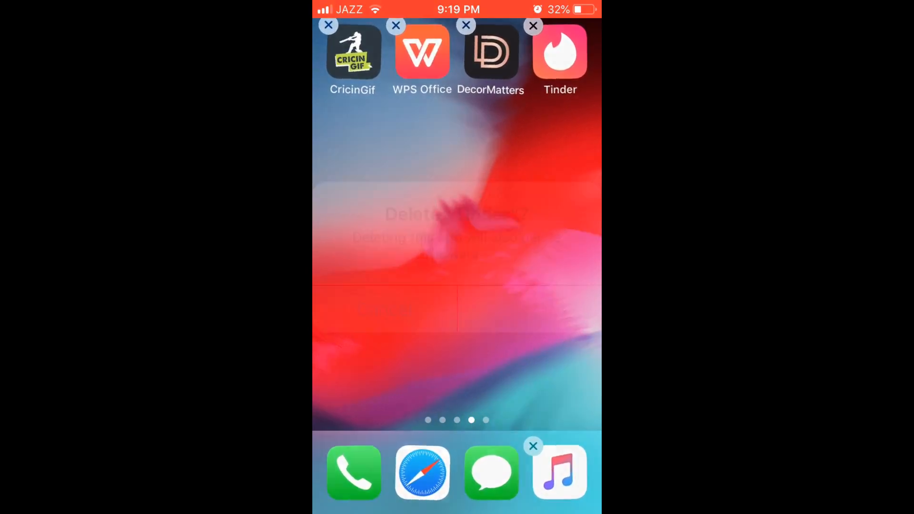
Step: Remove Tinder via its x, confirm Delete, and press Home to stop the jiggling
click(532, 26)
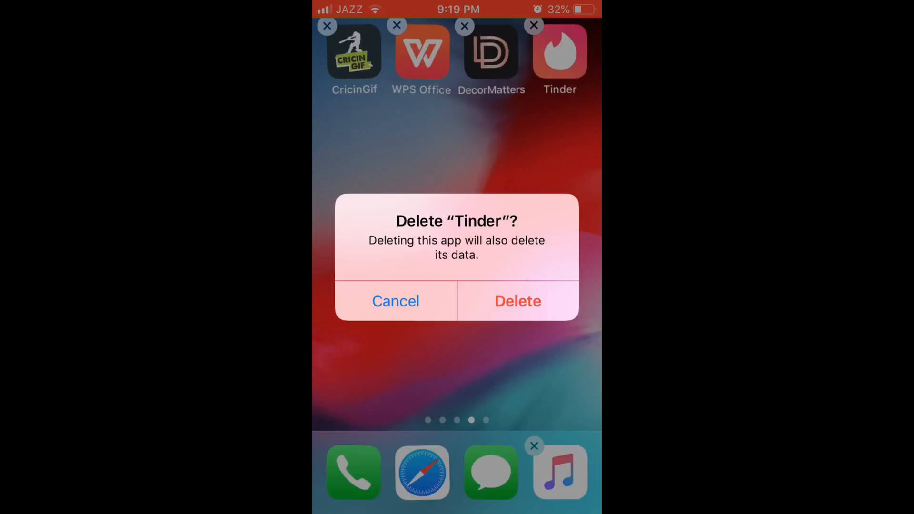
click(517, 301)
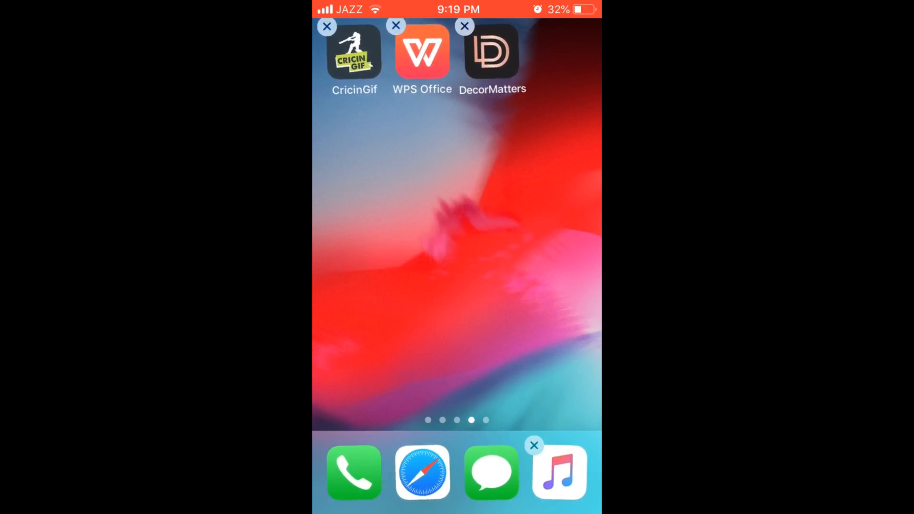
click(456, 263)
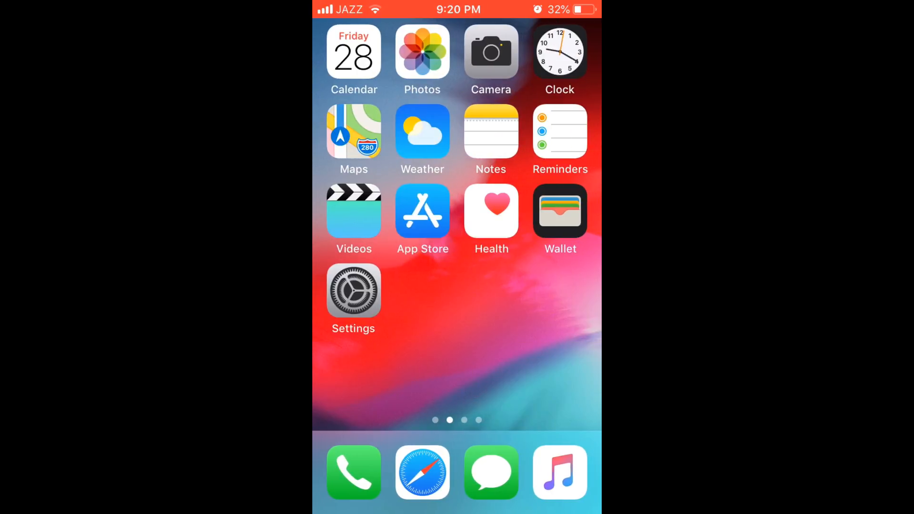
scroll(left, 3)
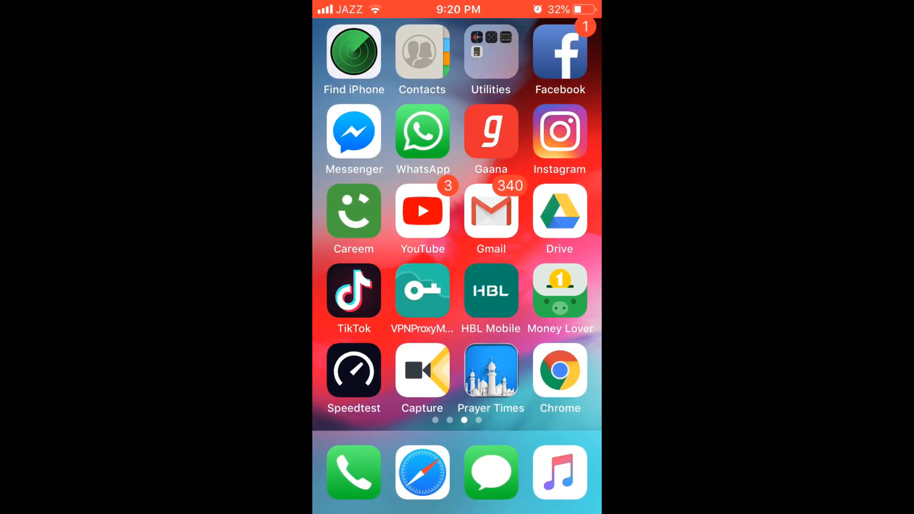